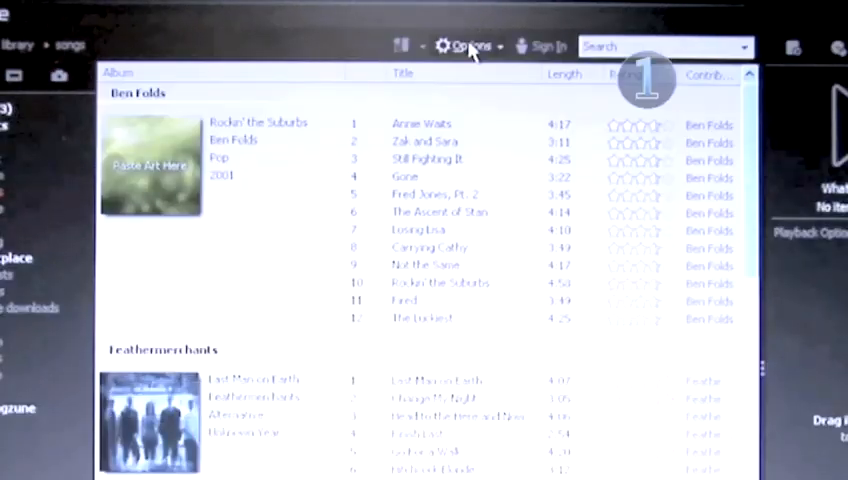
# Show Zune's Options menu, revealing the Rip format choices with Windows Media Audio selected
pyautogui.click(470, 46)
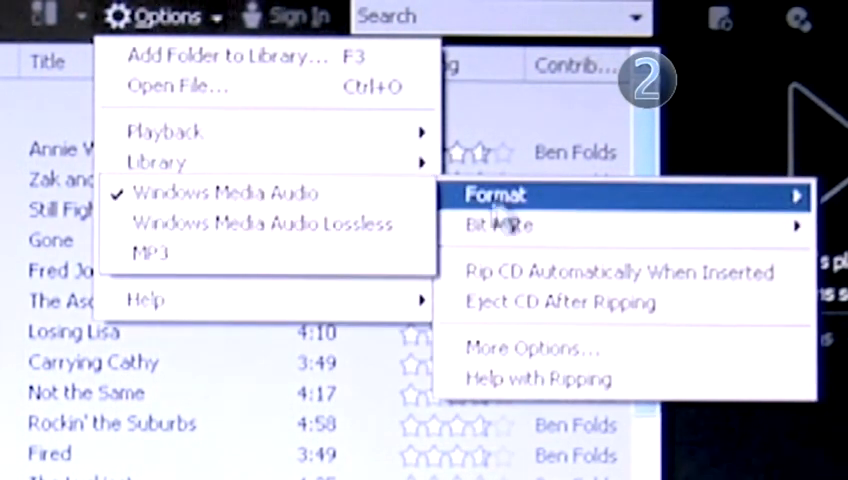
pyautogui.moveTo(224, 192)
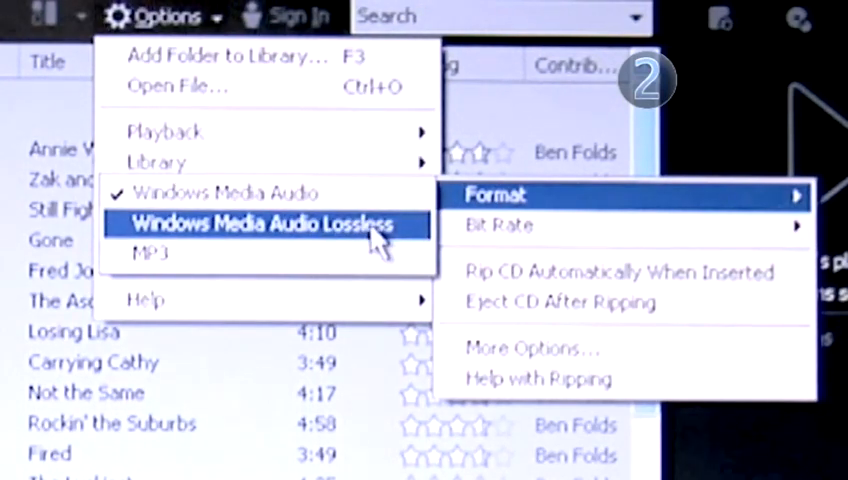
pyautogui.moveTo(150, 254)
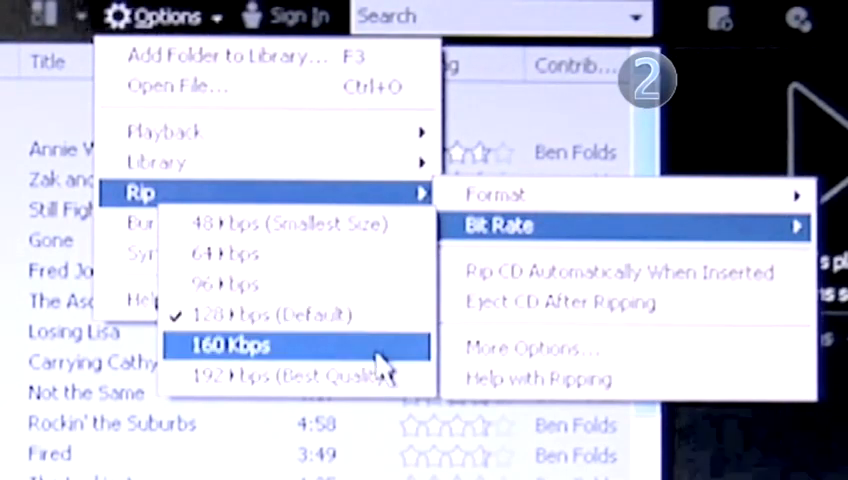
pyautogui.moveTo(290, 378)
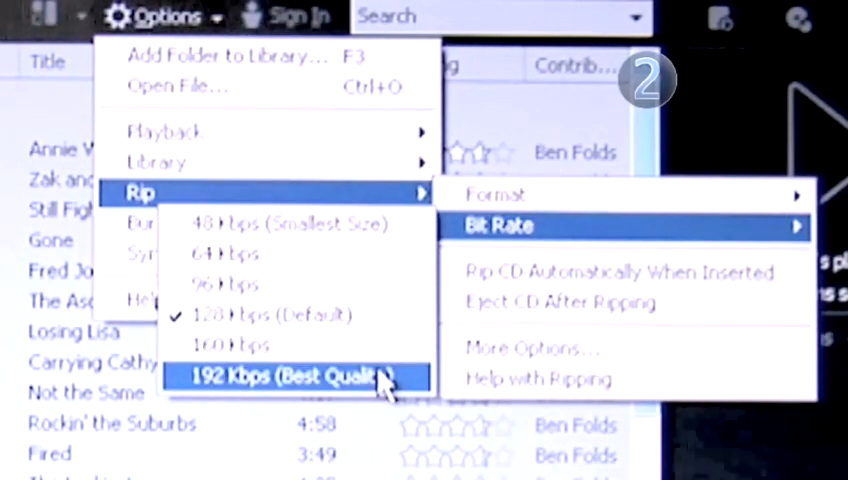